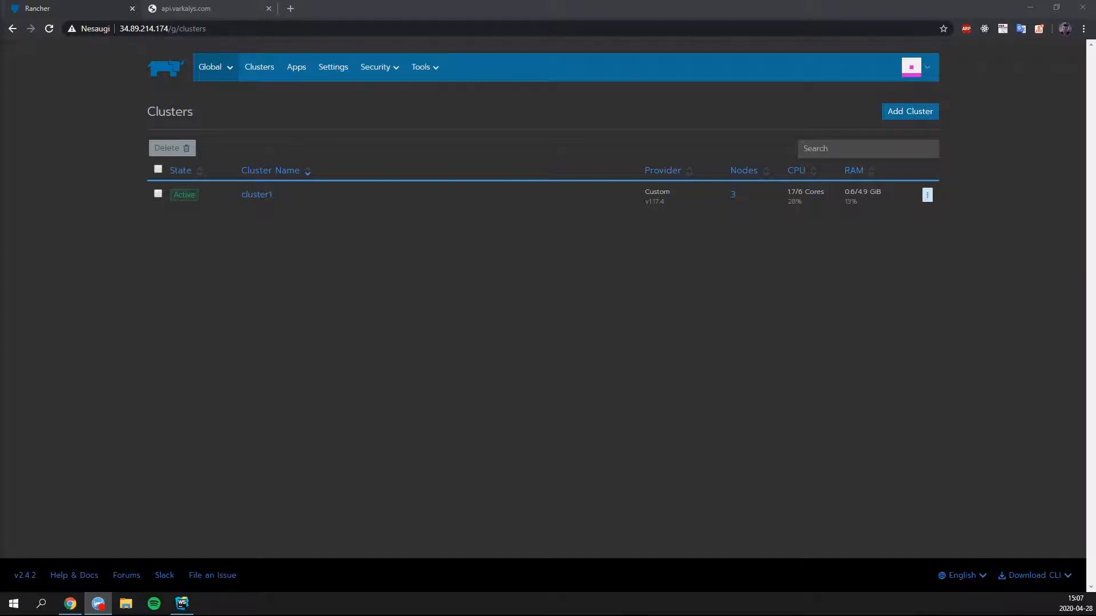
Step: Open cluster1 from the Clusters list and switch to its Default project
left_click(257, 194)
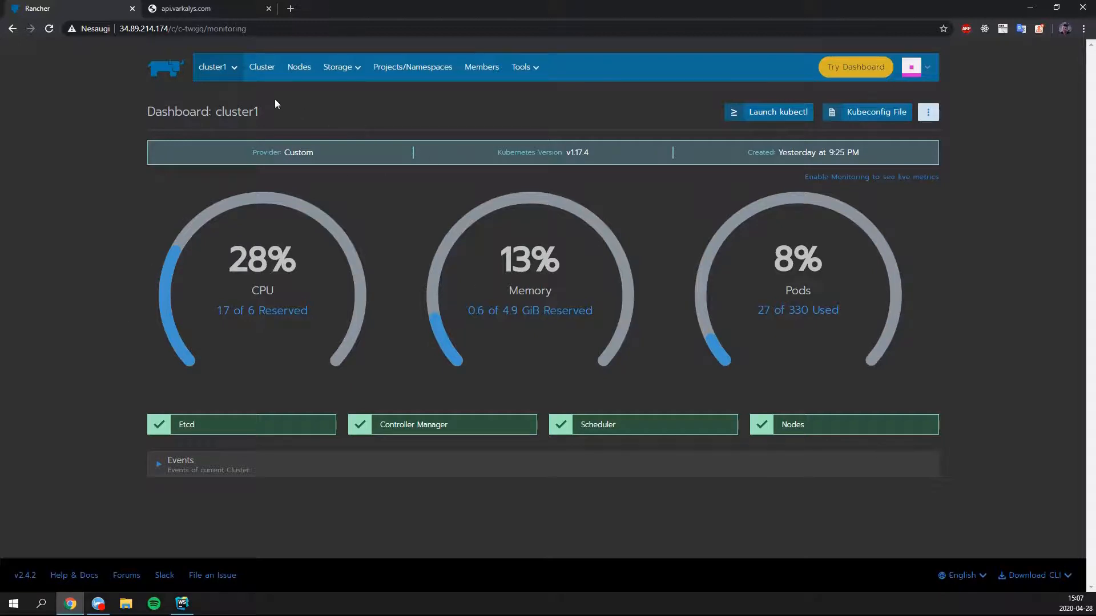
left_click(215, 66)
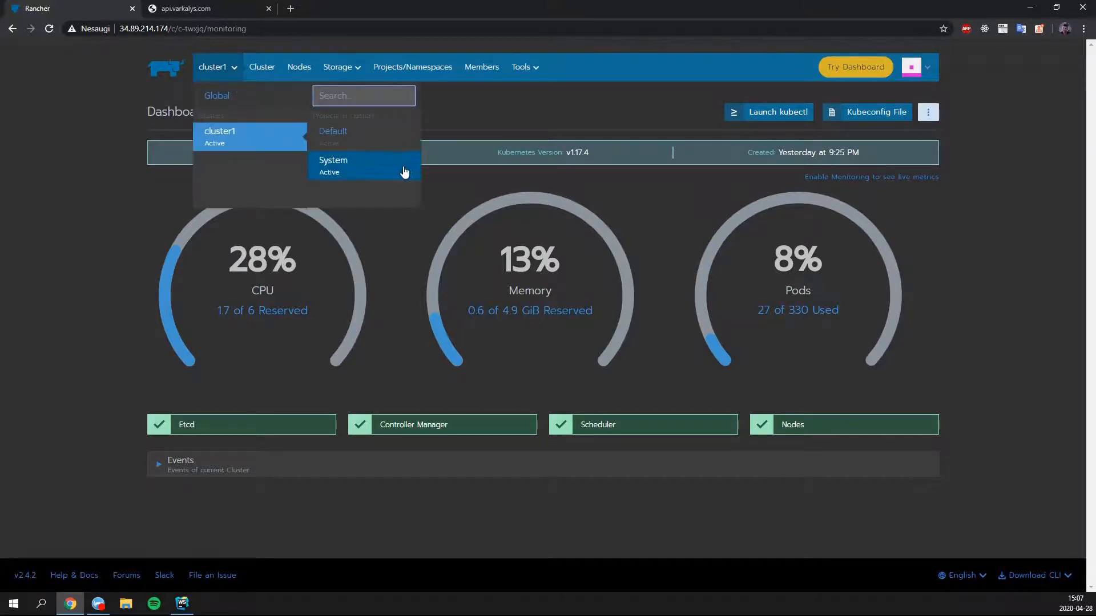
left_click(333, 130)
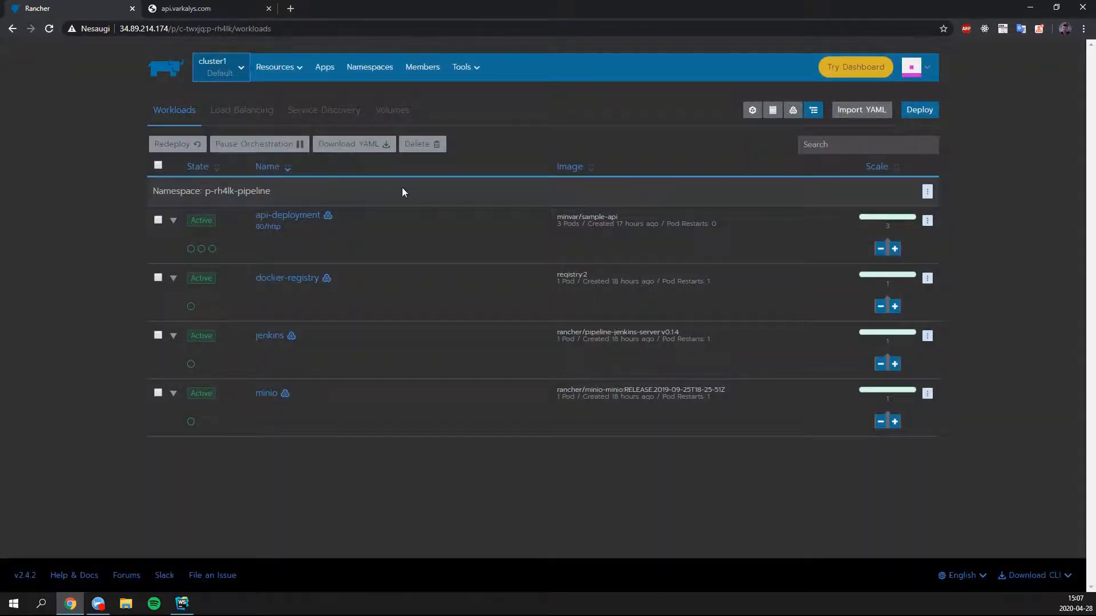
mouse_move(859, 258)
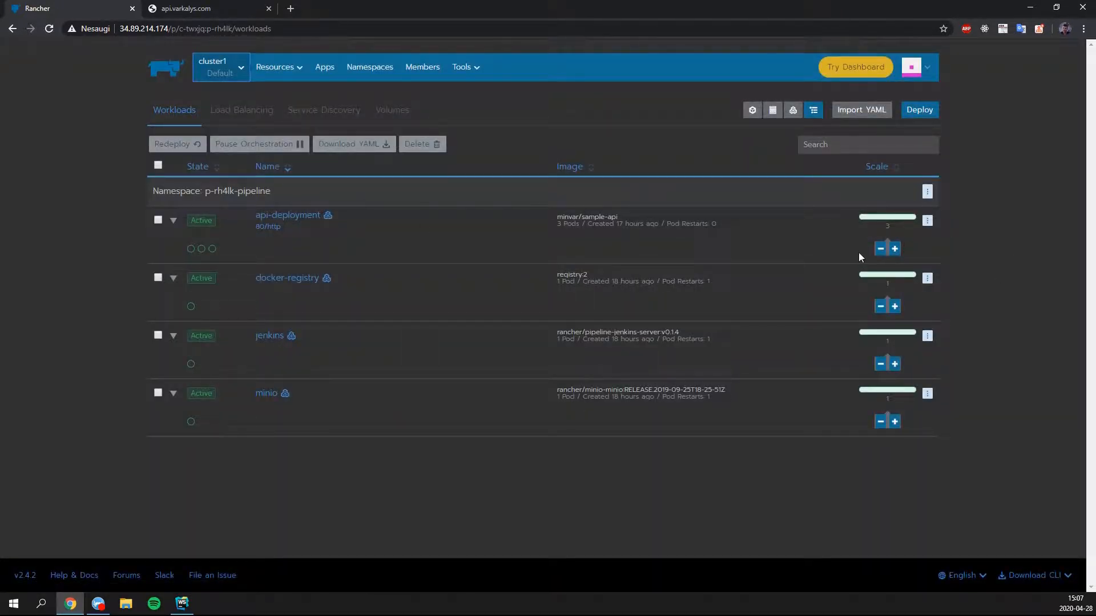
left_click(241, 109)
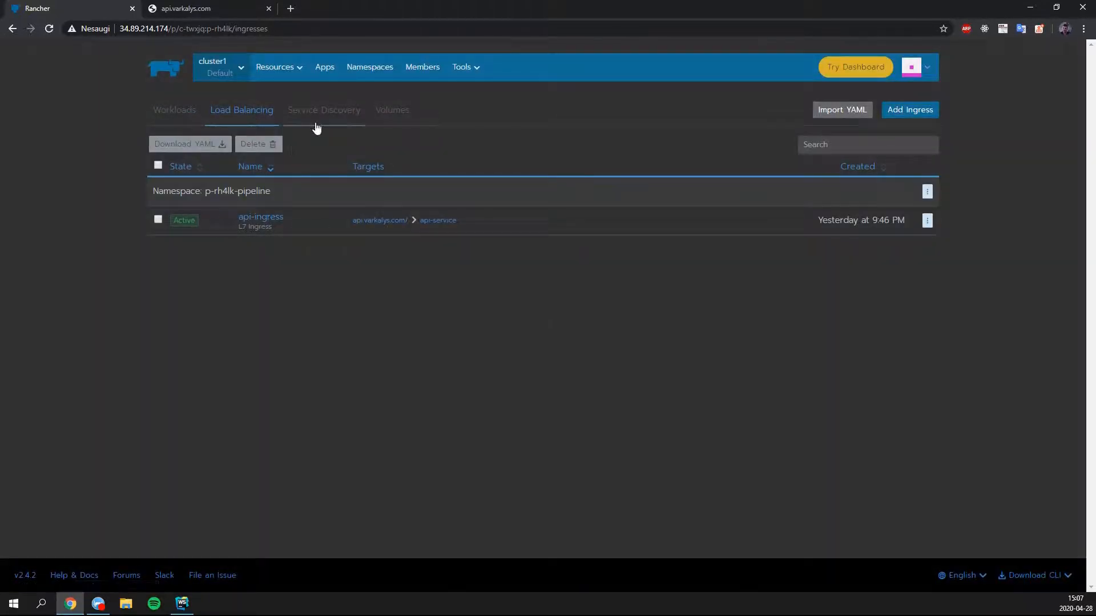
left_click(323, 110)
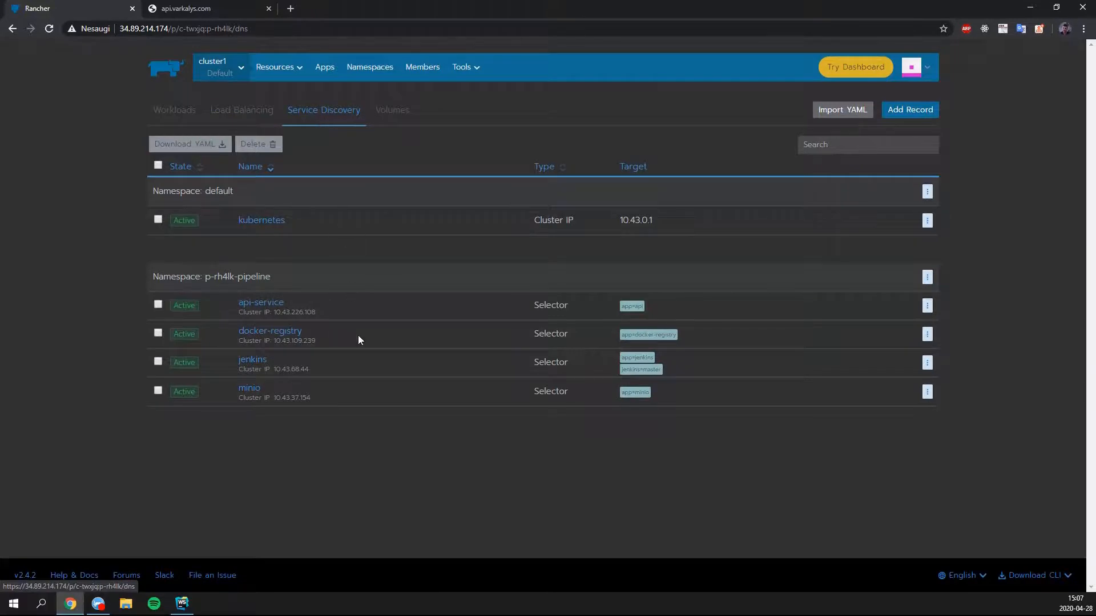
mouse_move(353, 292)
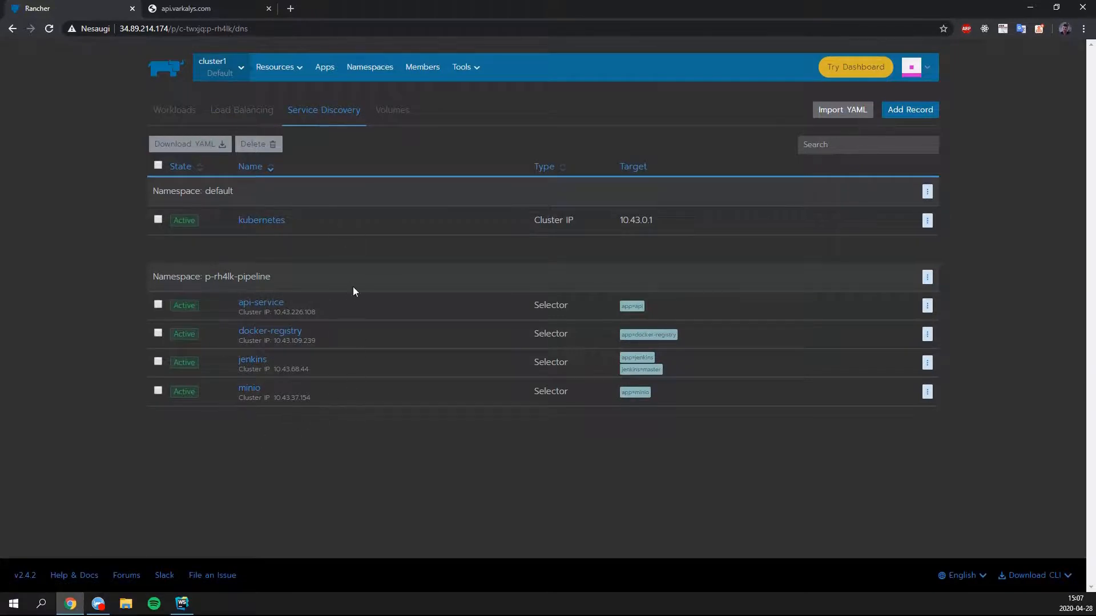
left_click(392, 110)
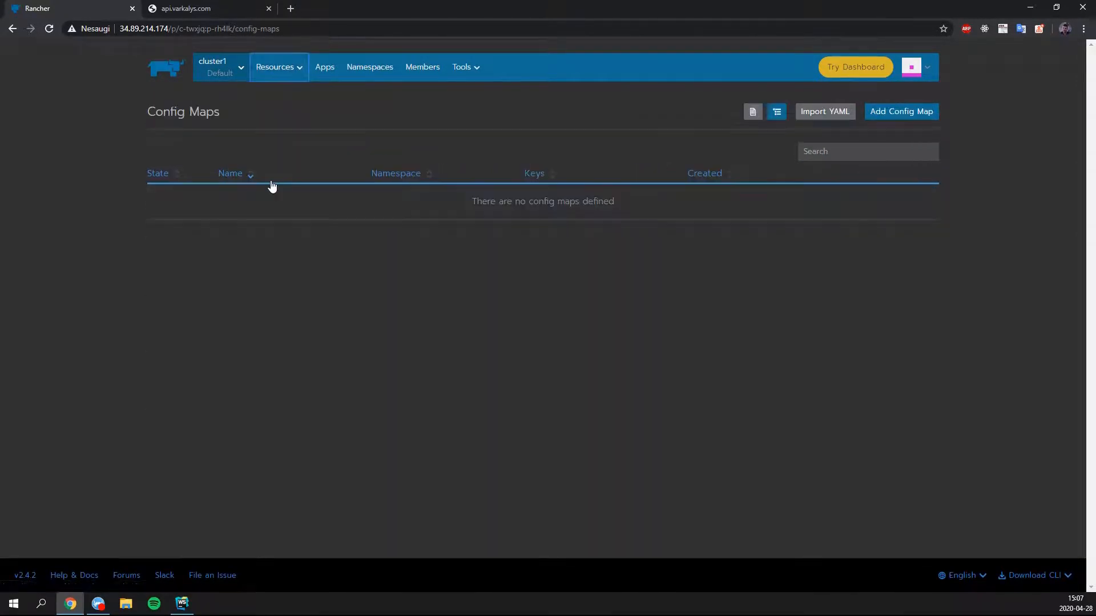
mouse_move(208, 172)
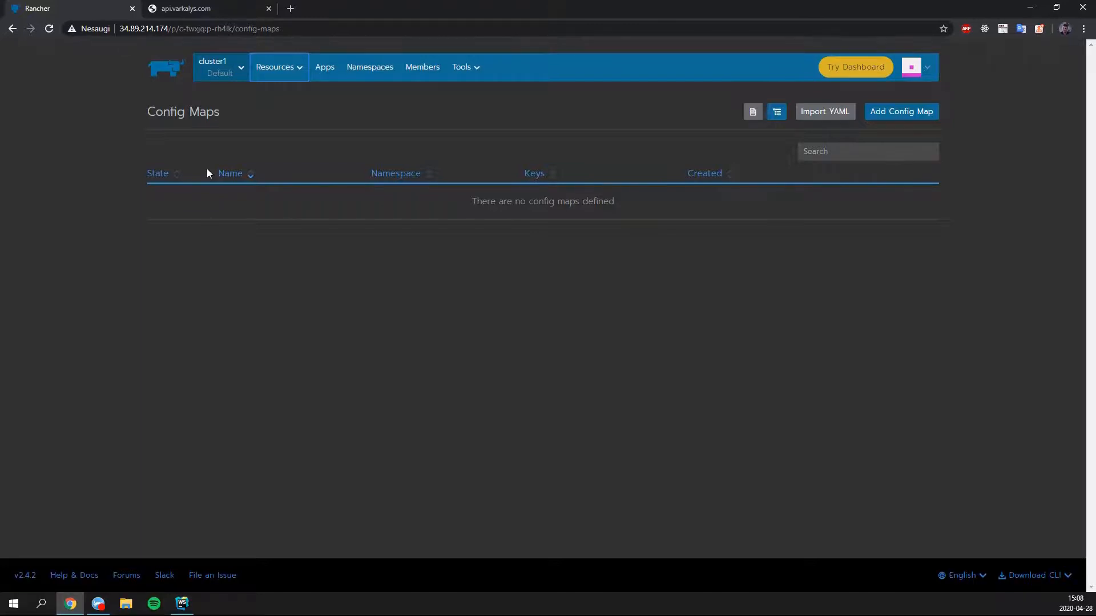
left_click(220, 67)
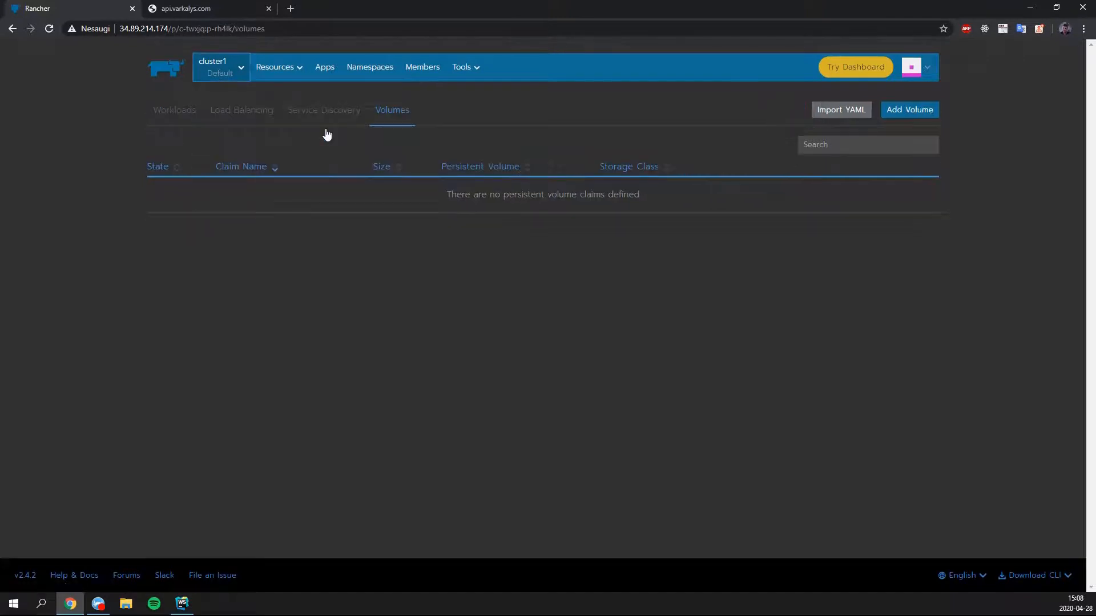
left_click(174, 109)
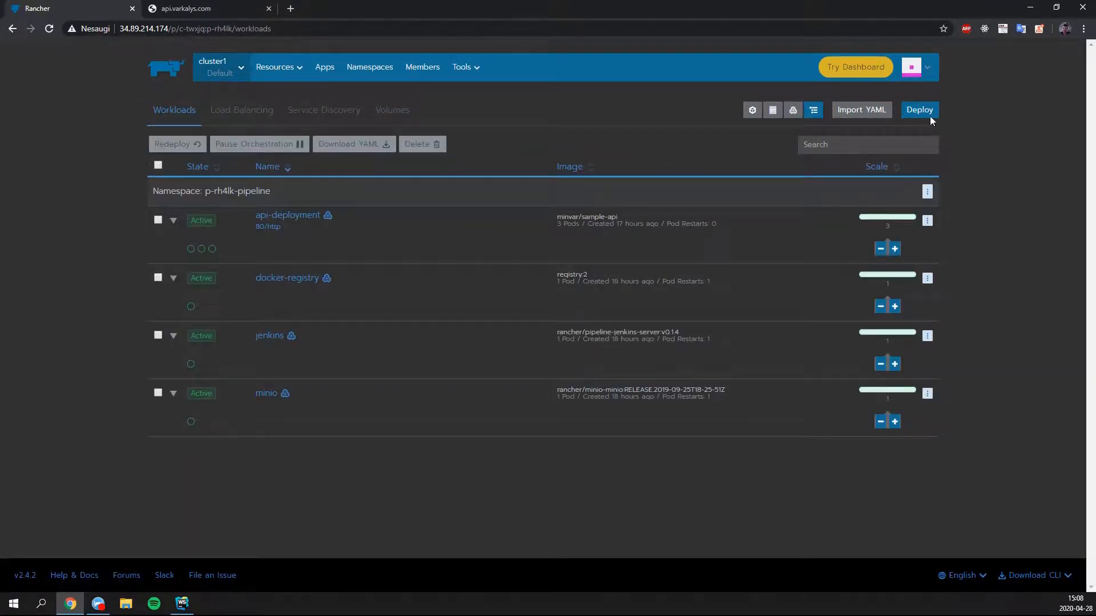
left_click(918, 109)
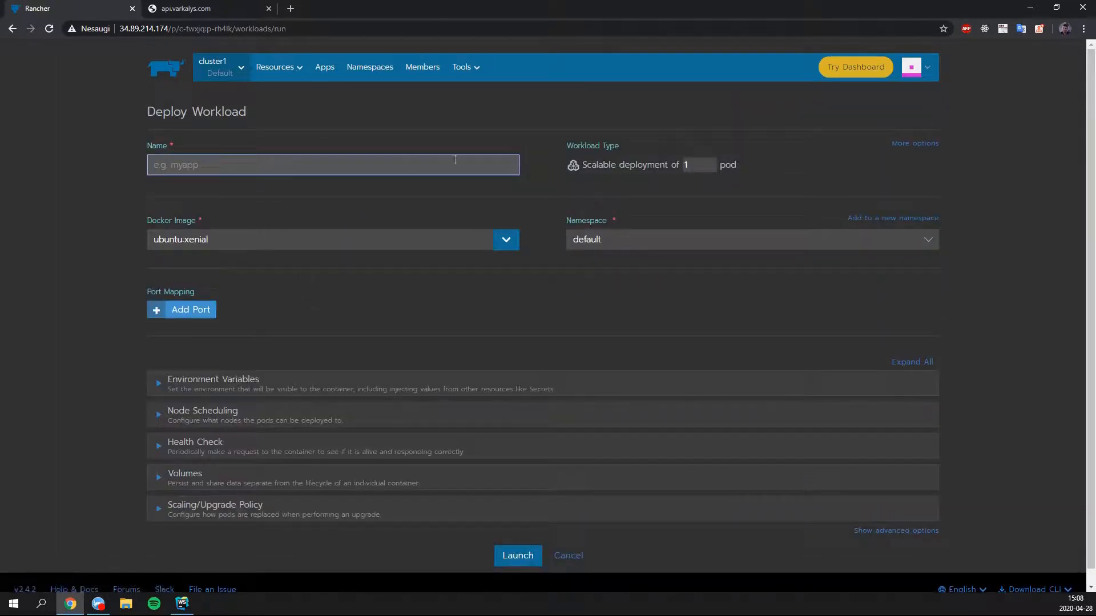
left_click(699, 165)
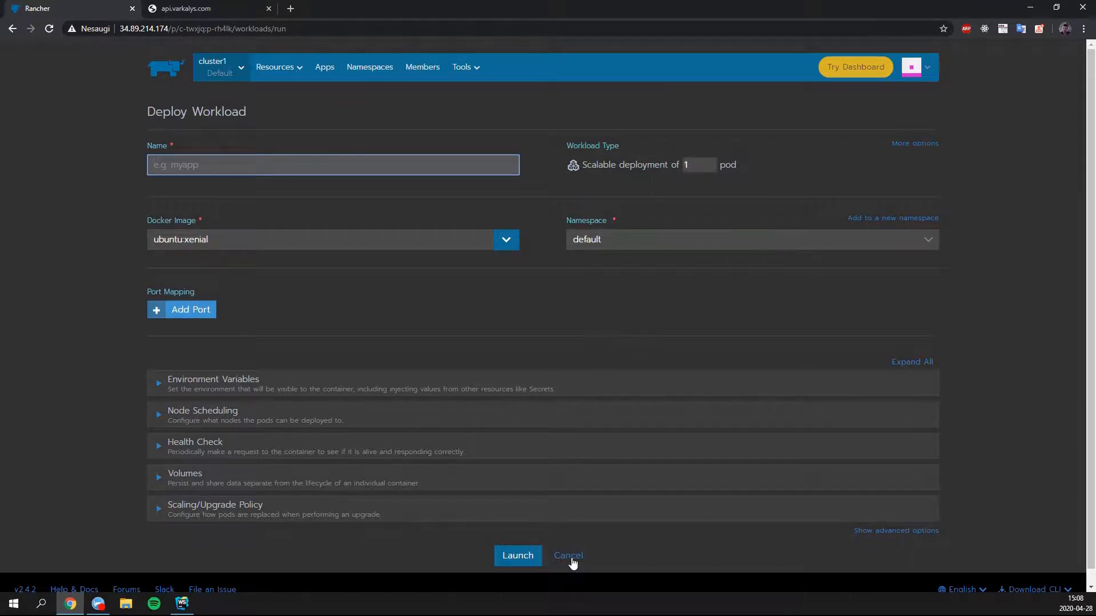
left_click(332, 165)
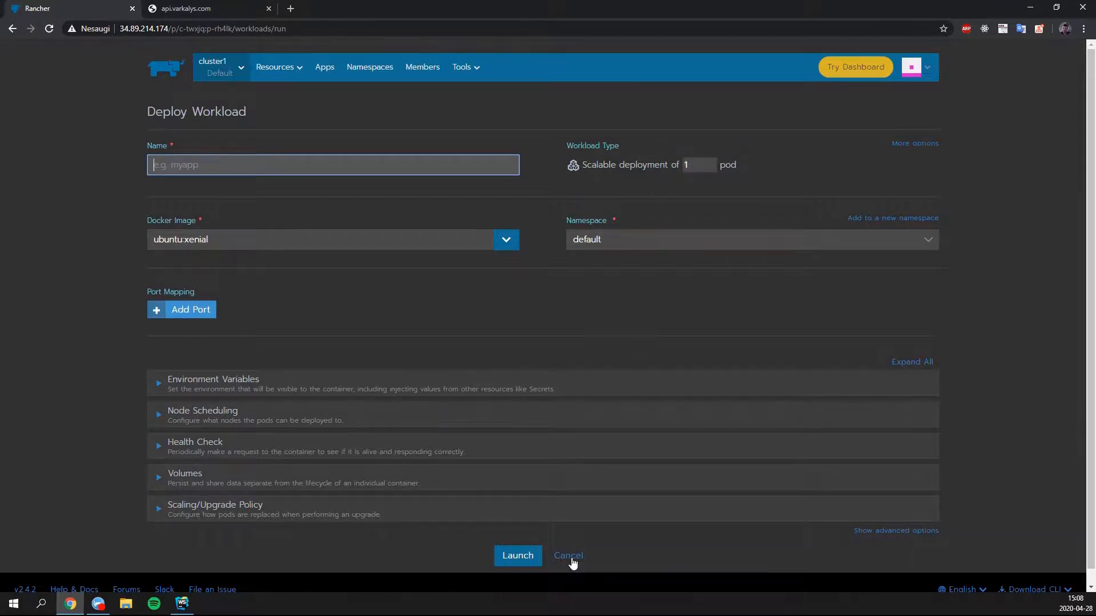
left_click(567, 555)
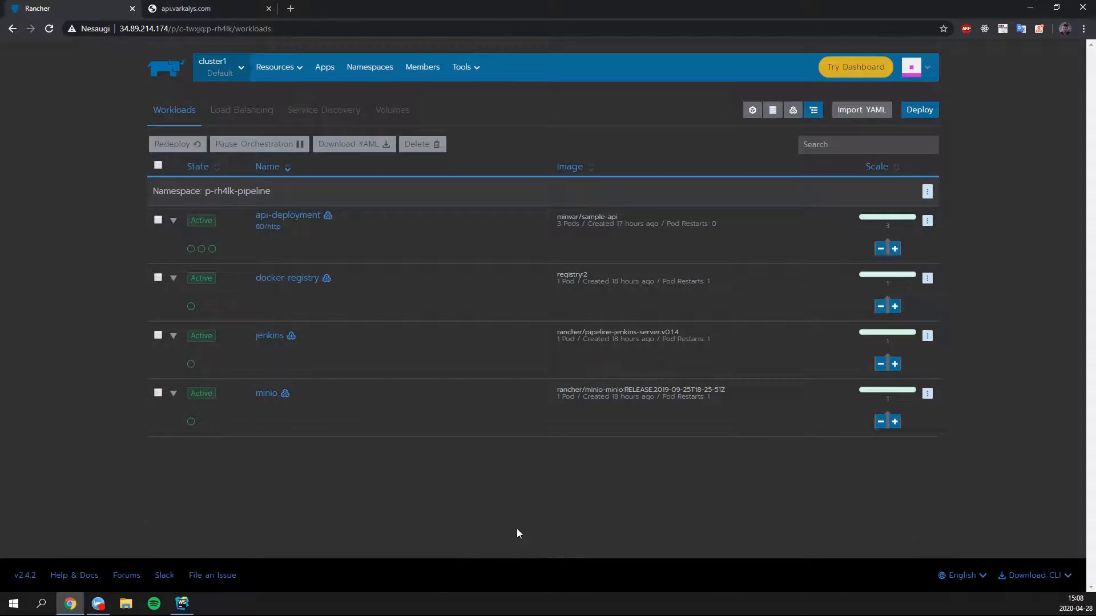
mouse_move(420, 507)
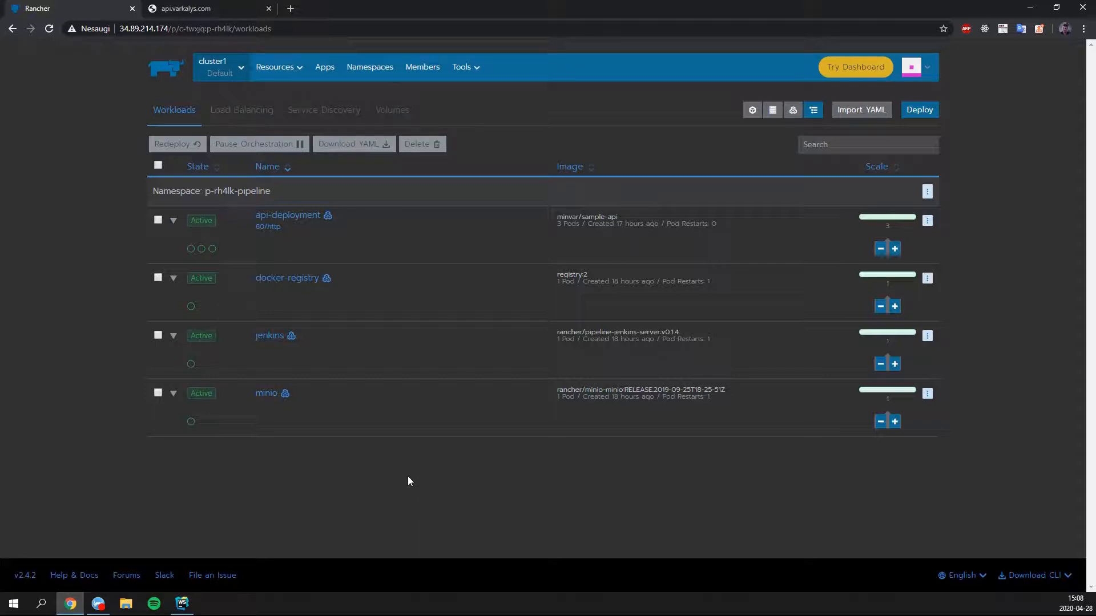
mouse_move(275, 432)
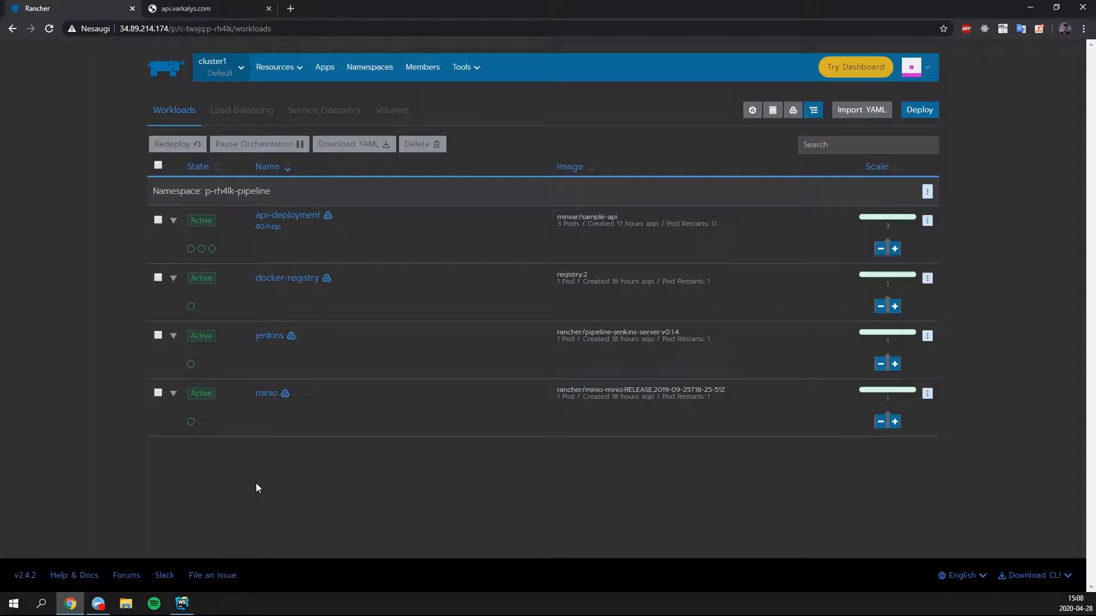
Step: Uncomment 'I am Chuck Norris!!!' in index.js so it begins the response body
left_click(181, 603)
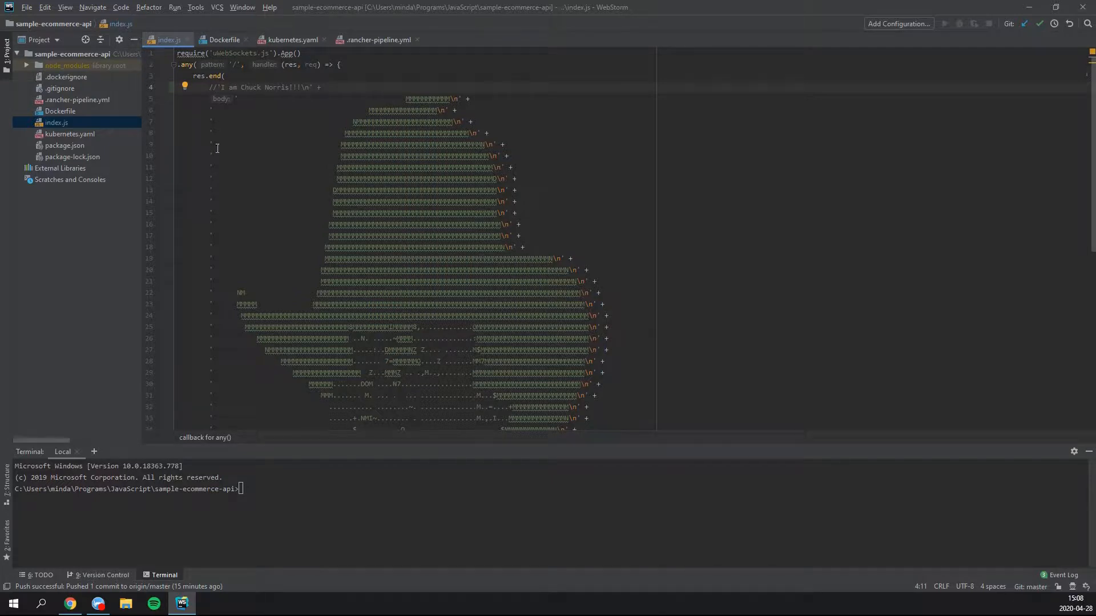
mouse_move(320, 181)
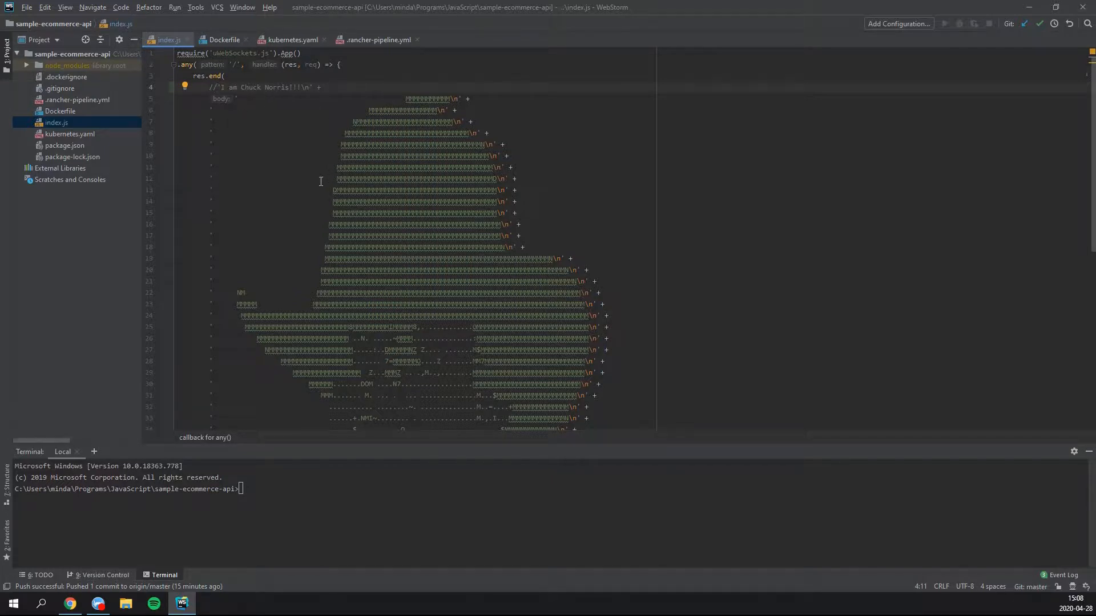
scroll("down", 3)
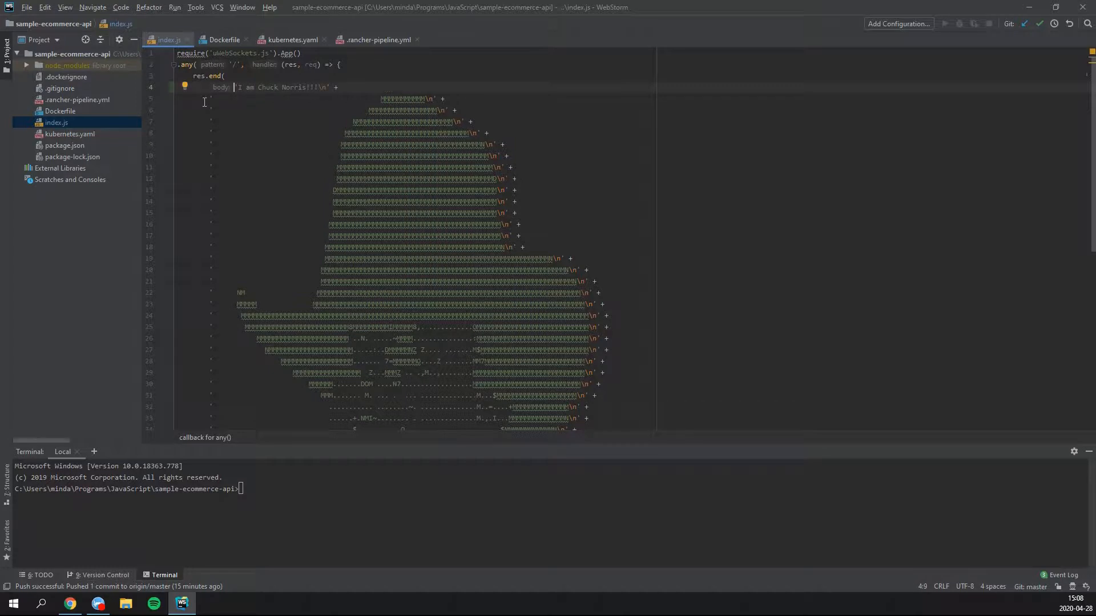
Step: Commit index.js as 'Change response' and push it to origin/master
right_click(56, 122)
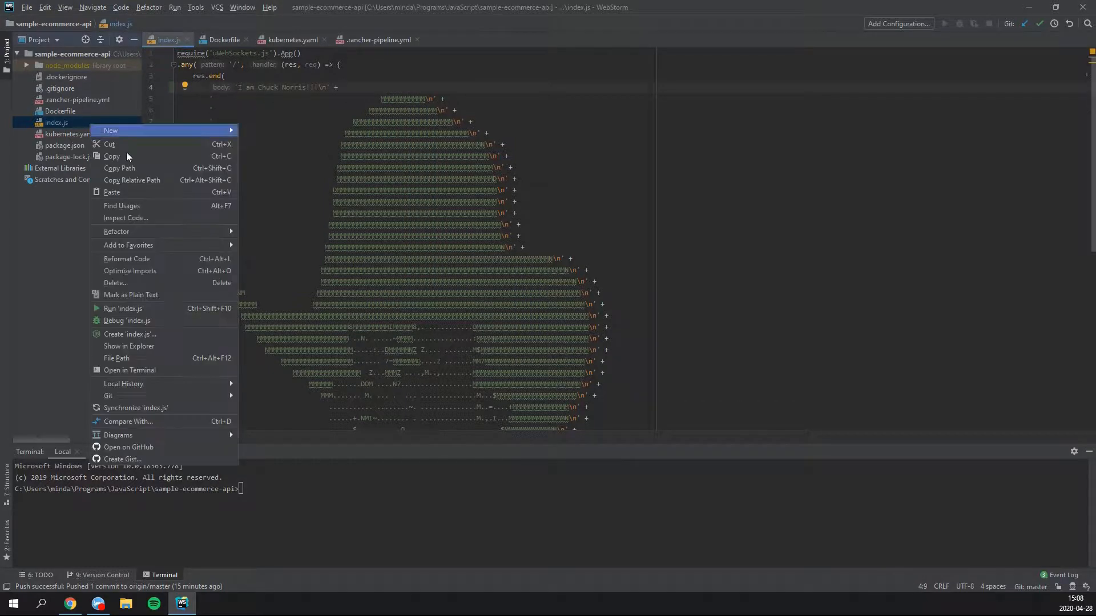
left_click(309, 398)
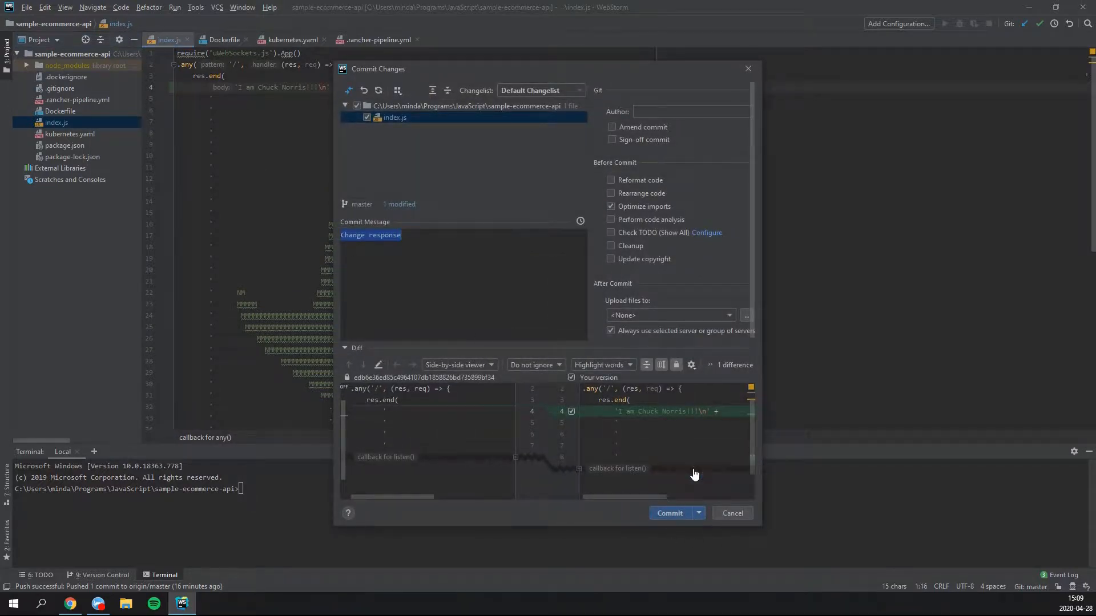
left_click(669, 513)
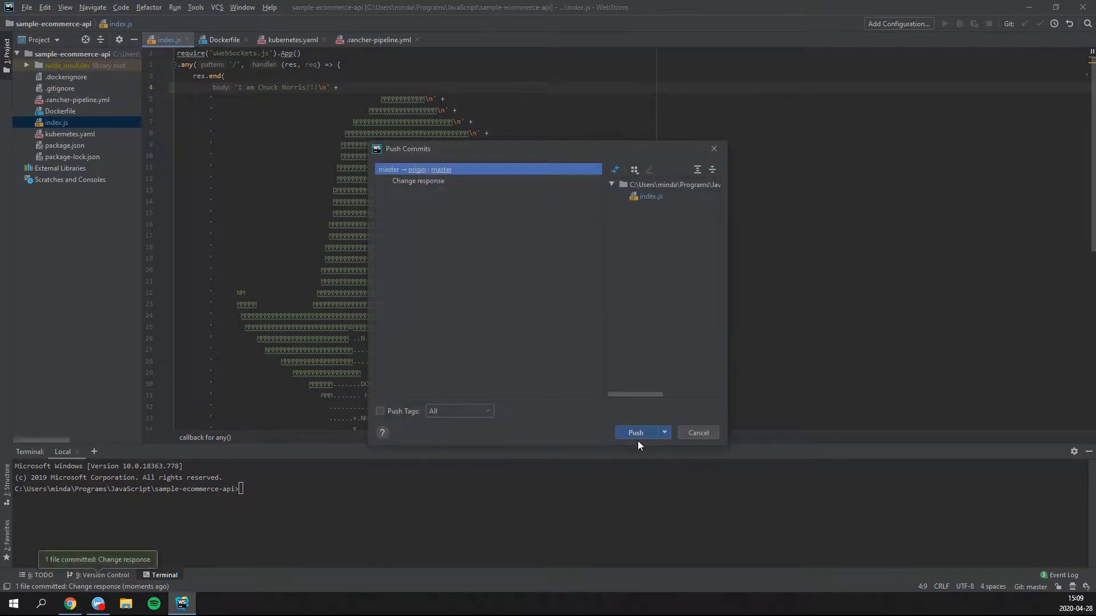
left_click(635, 433)
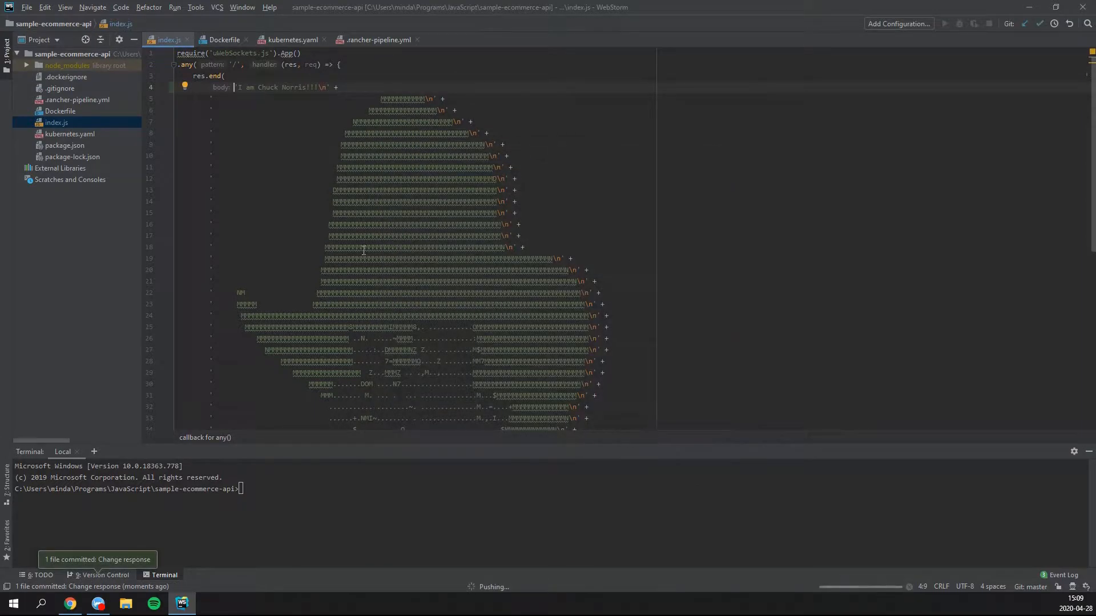
mouse_move(363, 249)
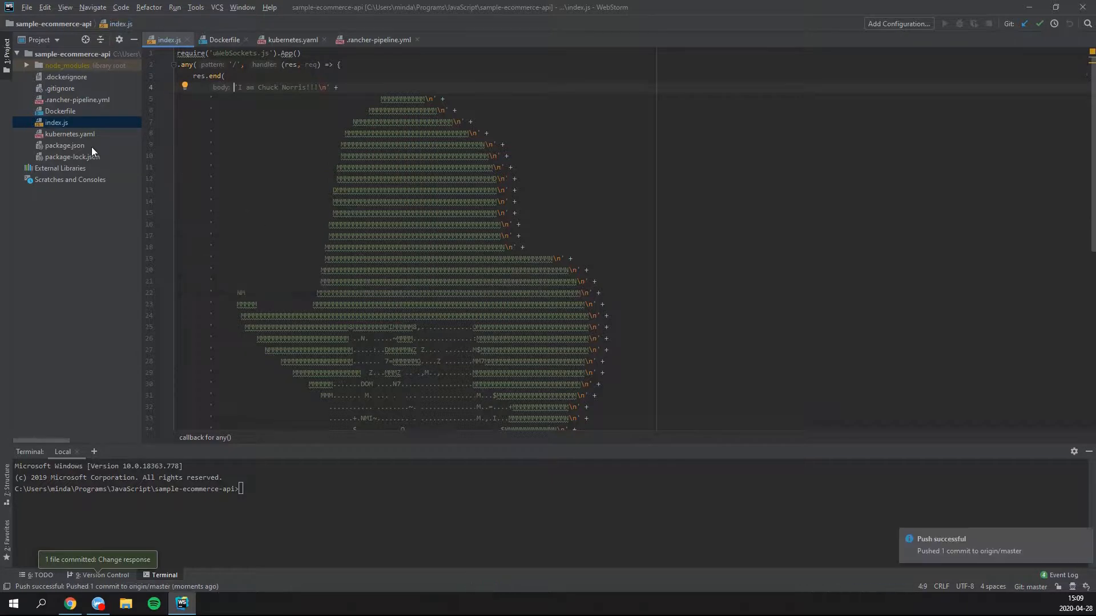
Step: Review the Dockerfile and kubernetes.yaml manifest, ending on rancher-pipeline.yml
left_click(224, 39)
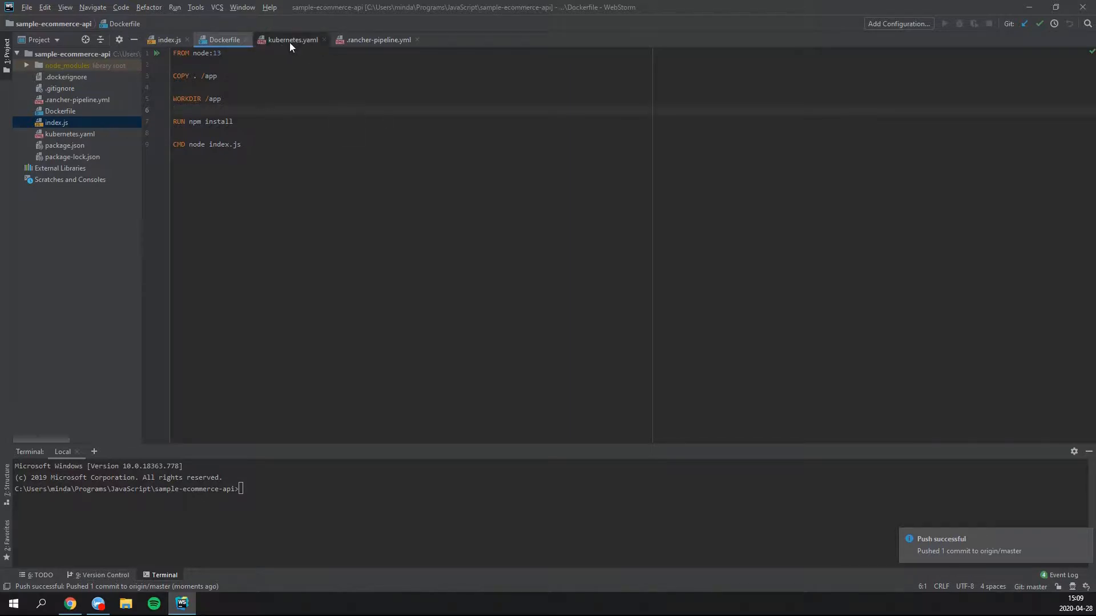
left_click(292, 39)
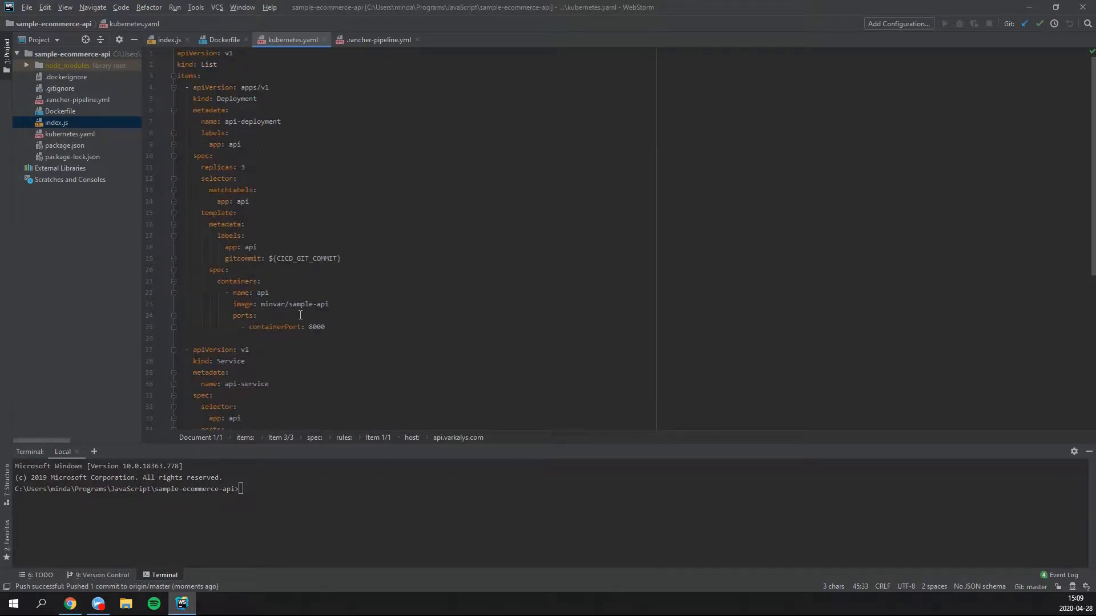
scroll("down", 3)
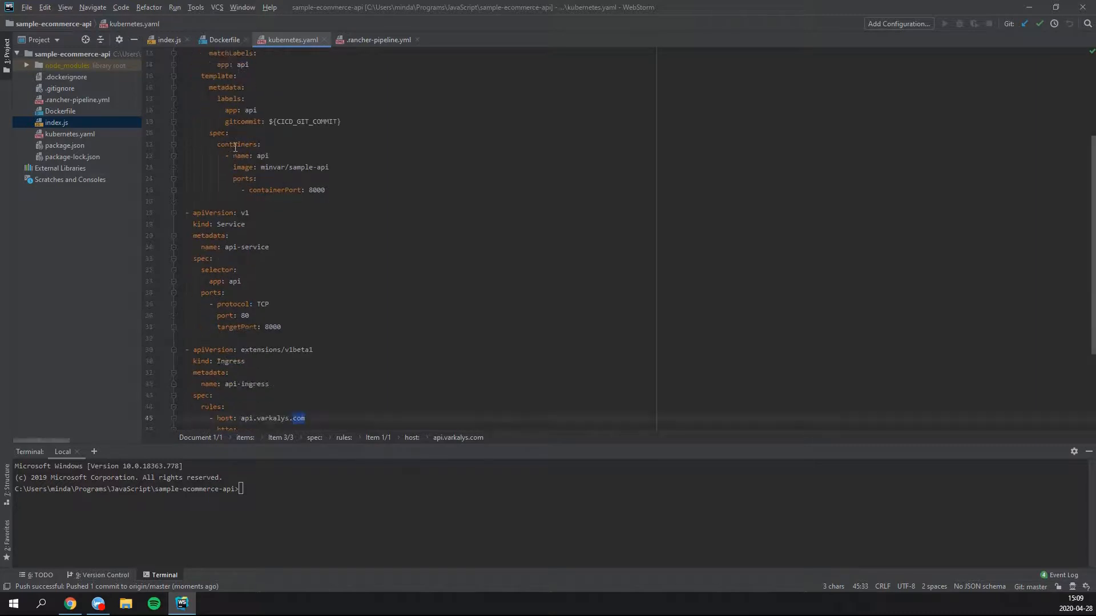
scroll("down", 3)
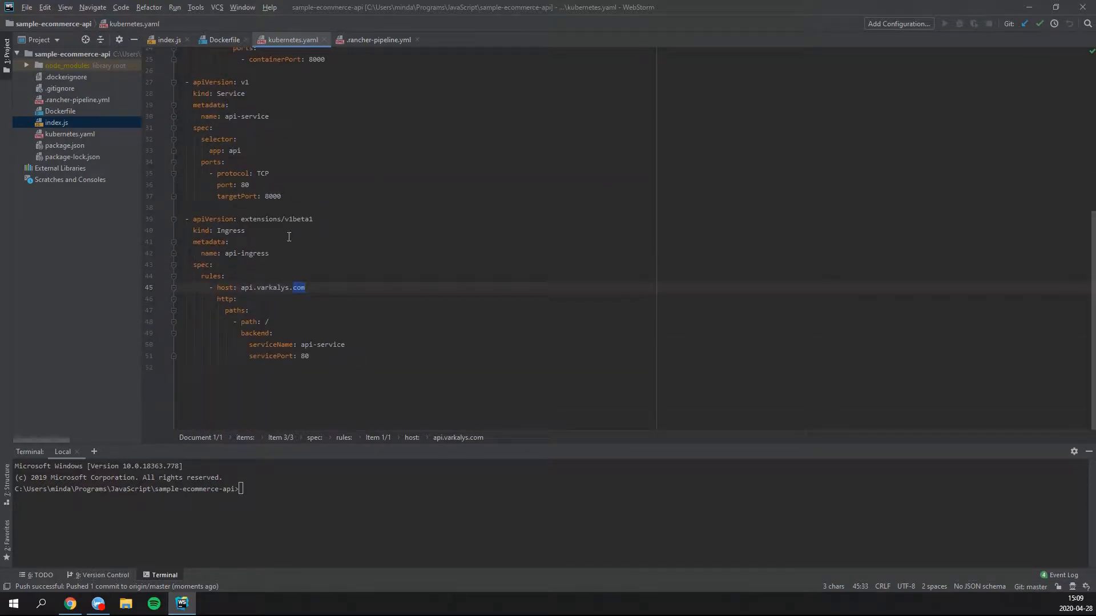
mouse_move(417, 364)
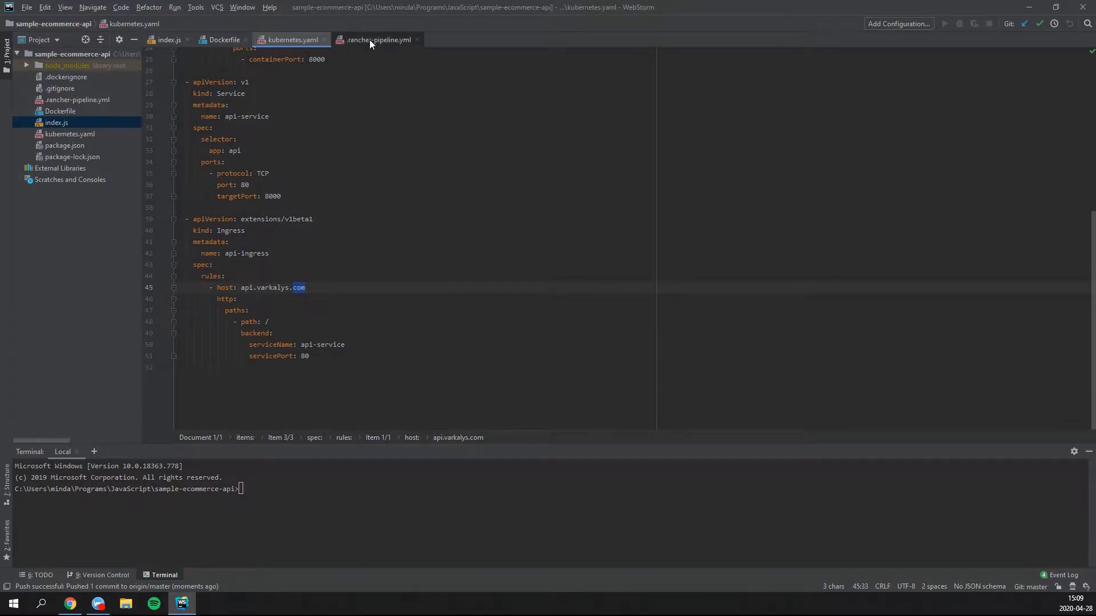
left_click(377, 40)
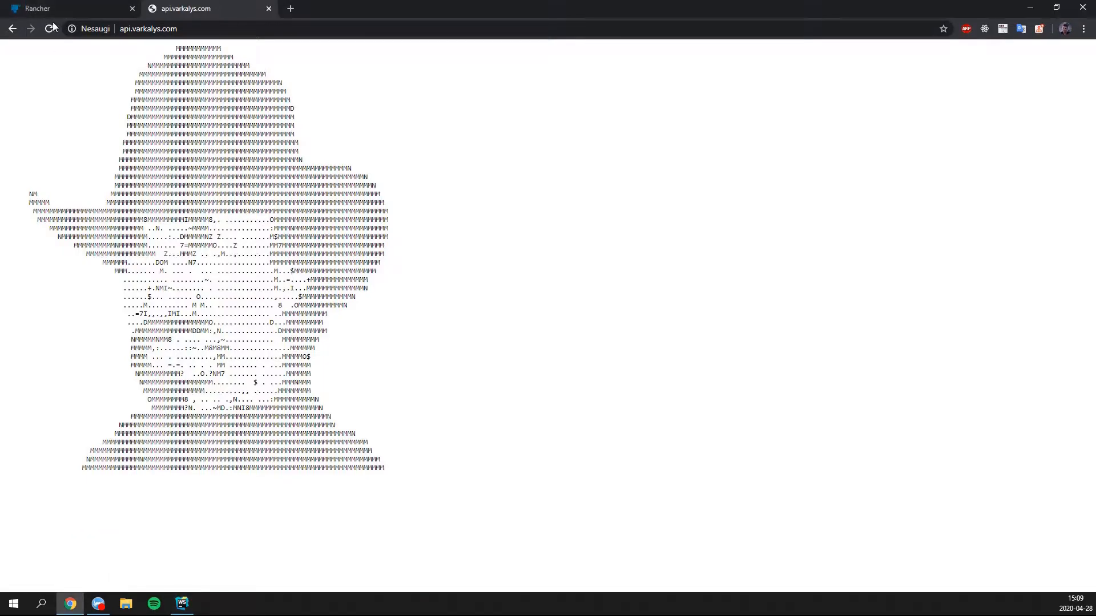
Step: Return to Rancher and go to the Pipelines page via the Resources menu
left_click(66, 8)
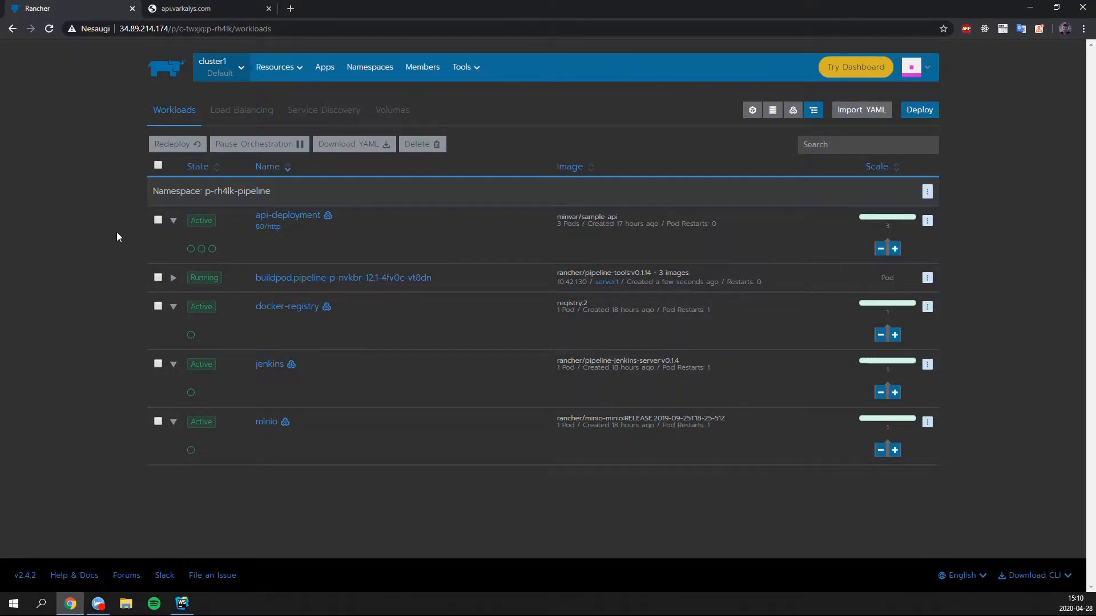
left_click(278, 66)
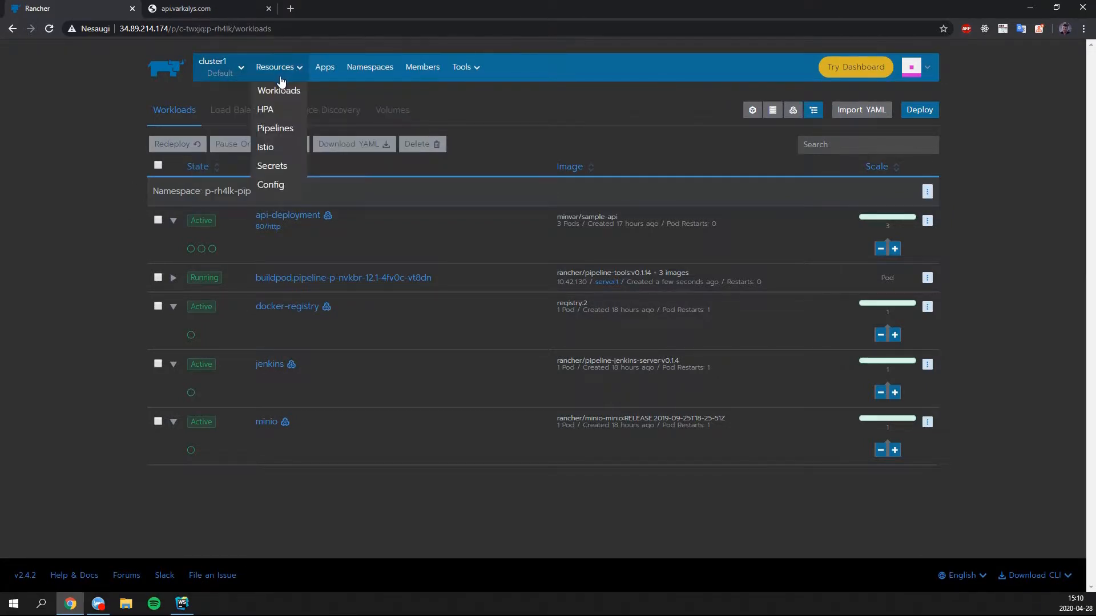
left_click(461, 66)
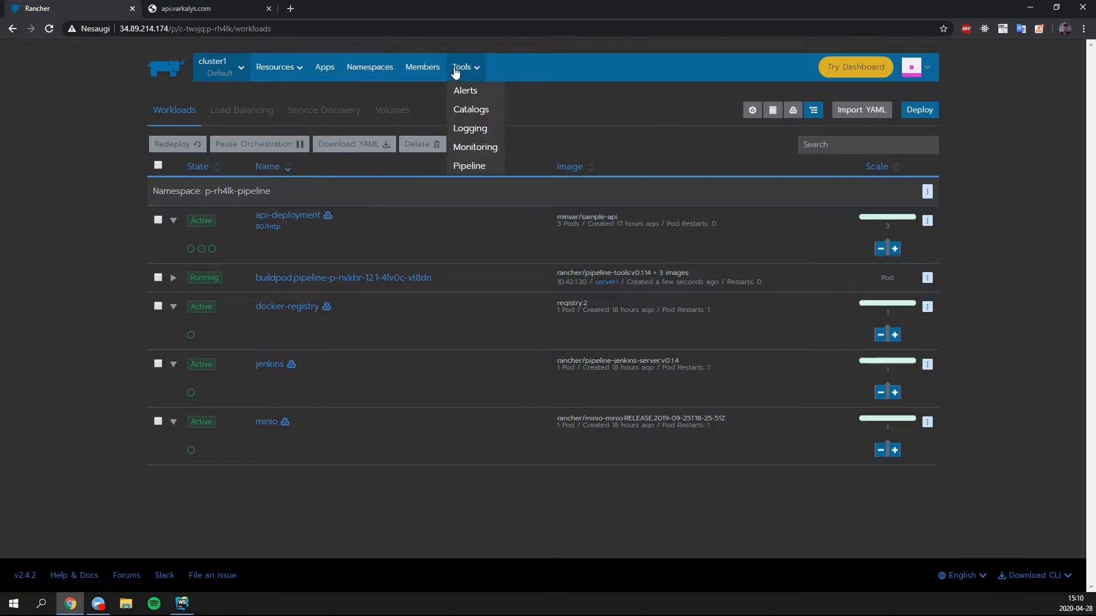
mouse_move(469, 166)
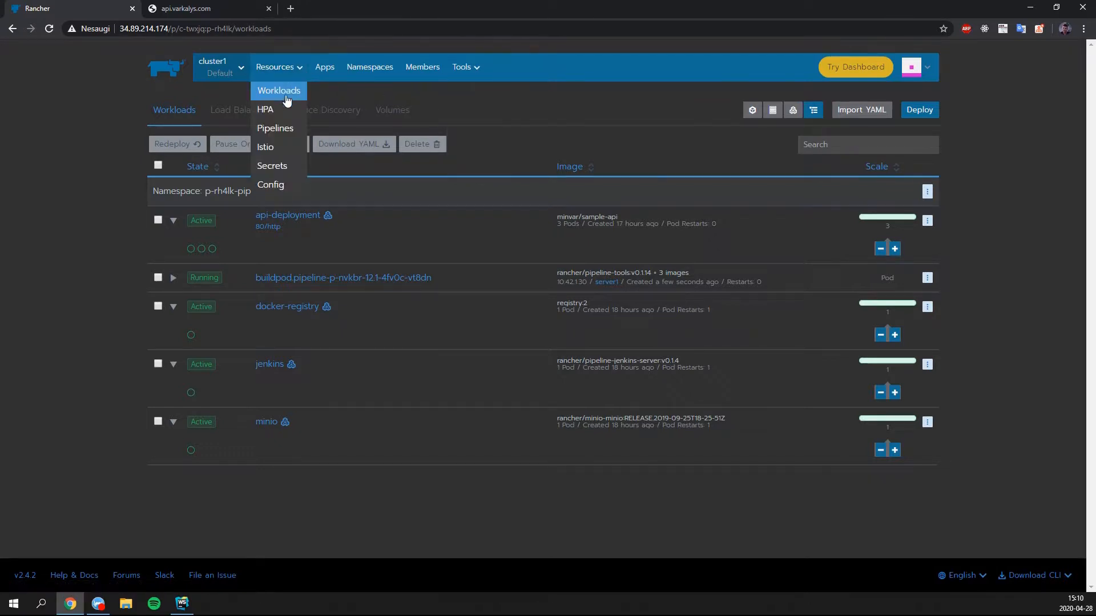
left_click(275, 130)
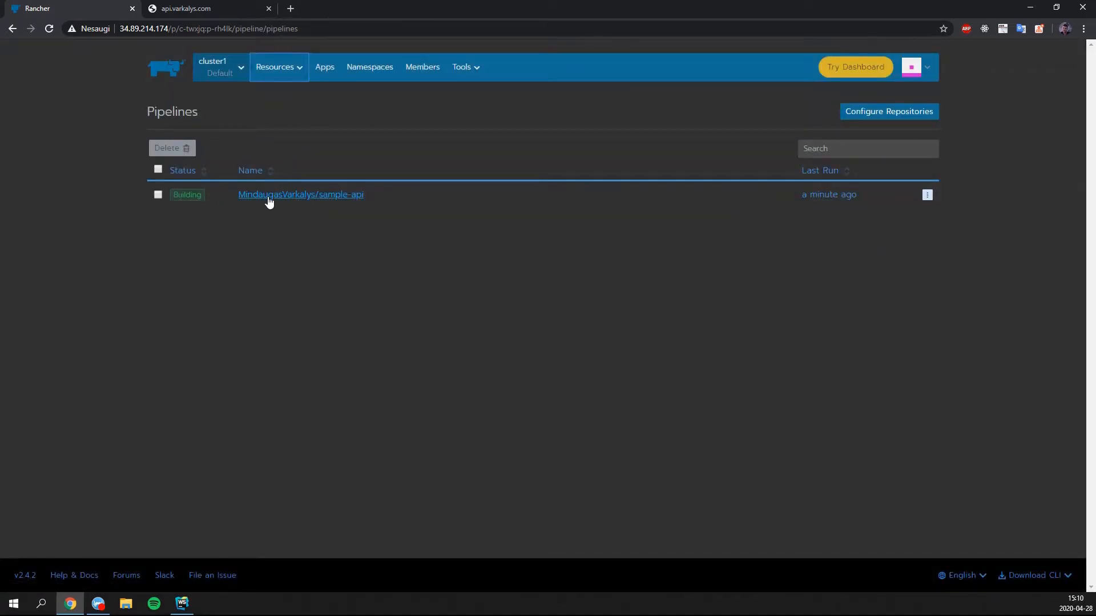
Step: Follow sample-api run #12 to success, checking the api.varkalys.com tab meanwhile
left_click(301, 194)
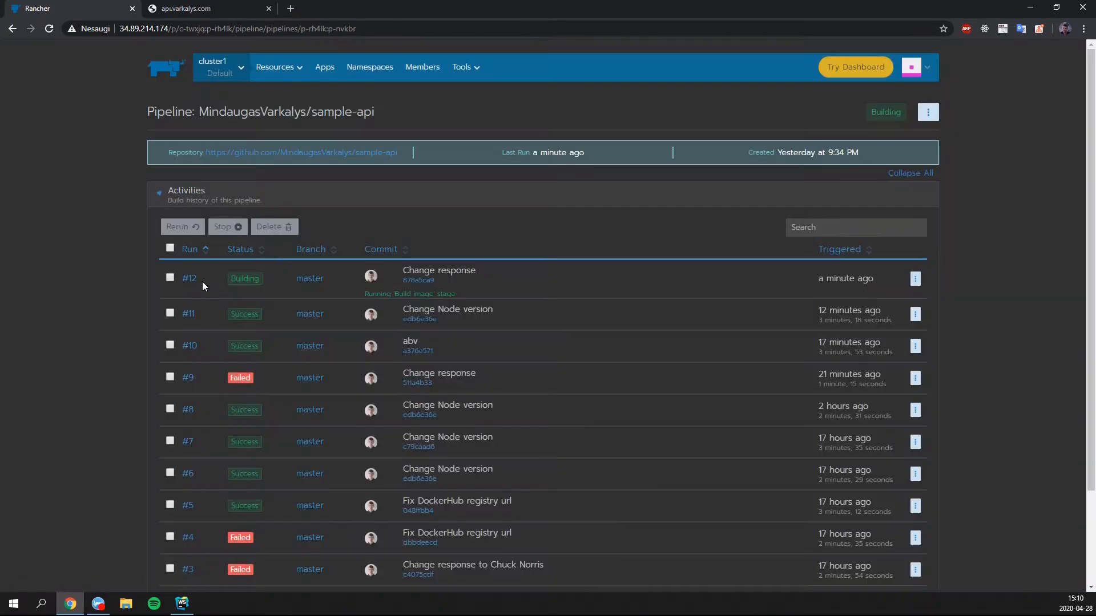
left_click(189, 278)
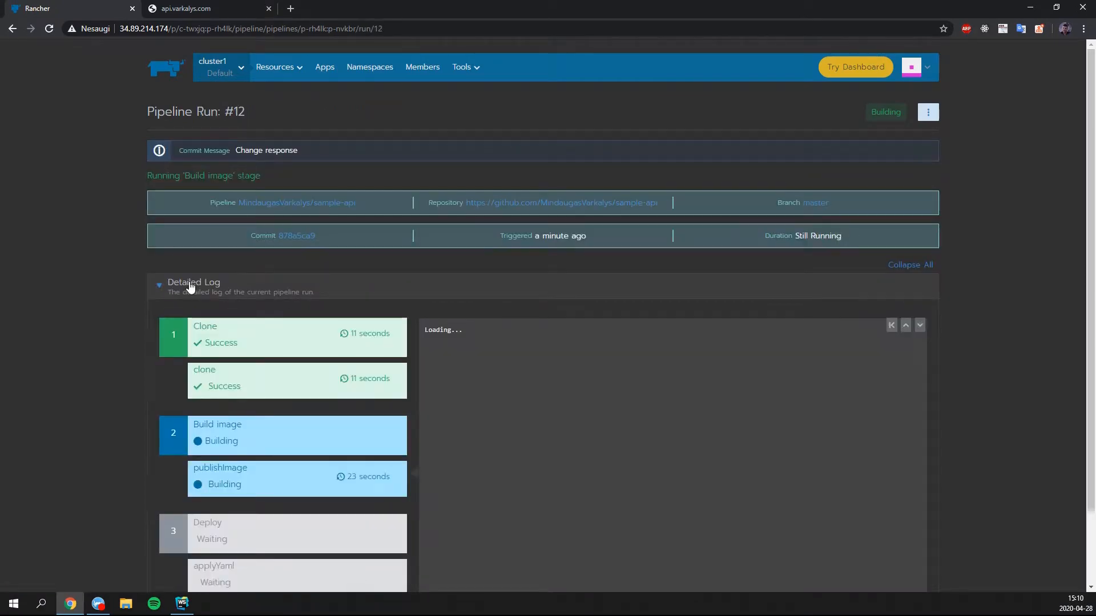
scroll("down", 3)
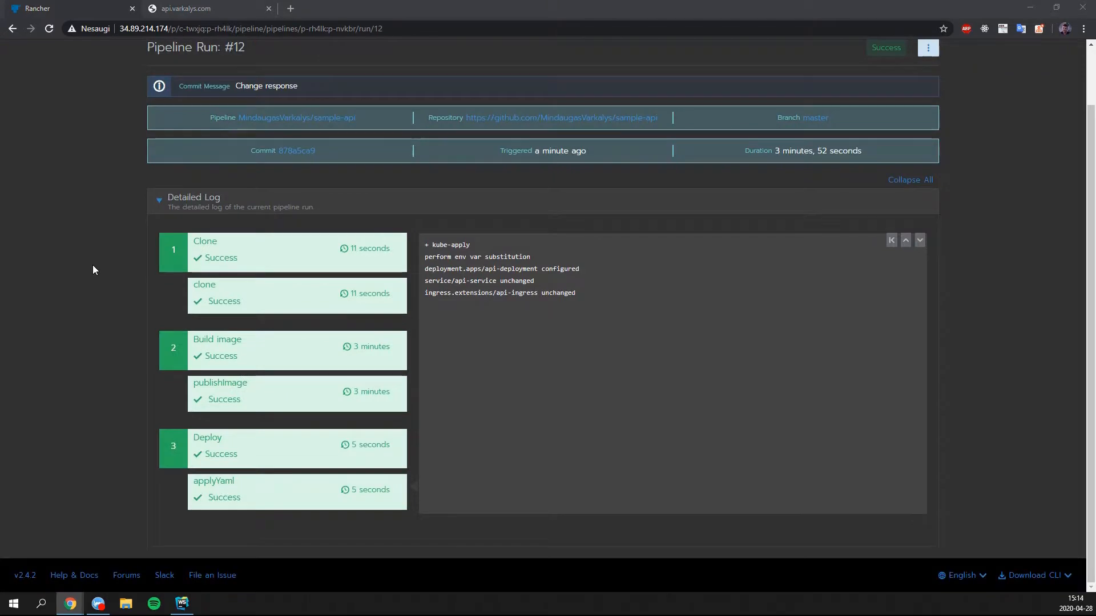
mouse_move(171, 23)
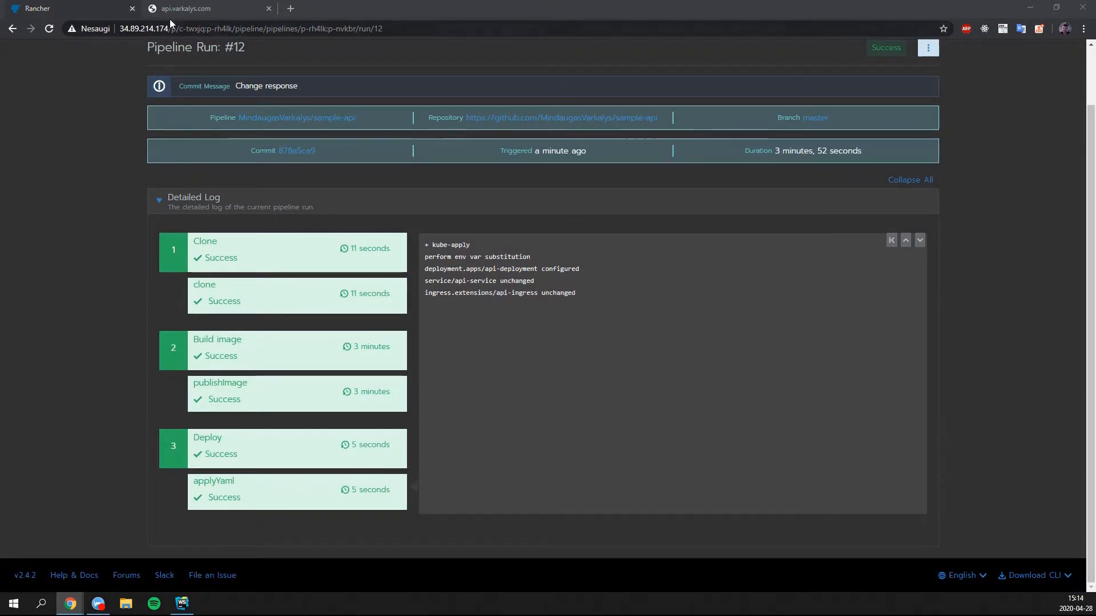
left_click(195, 9)
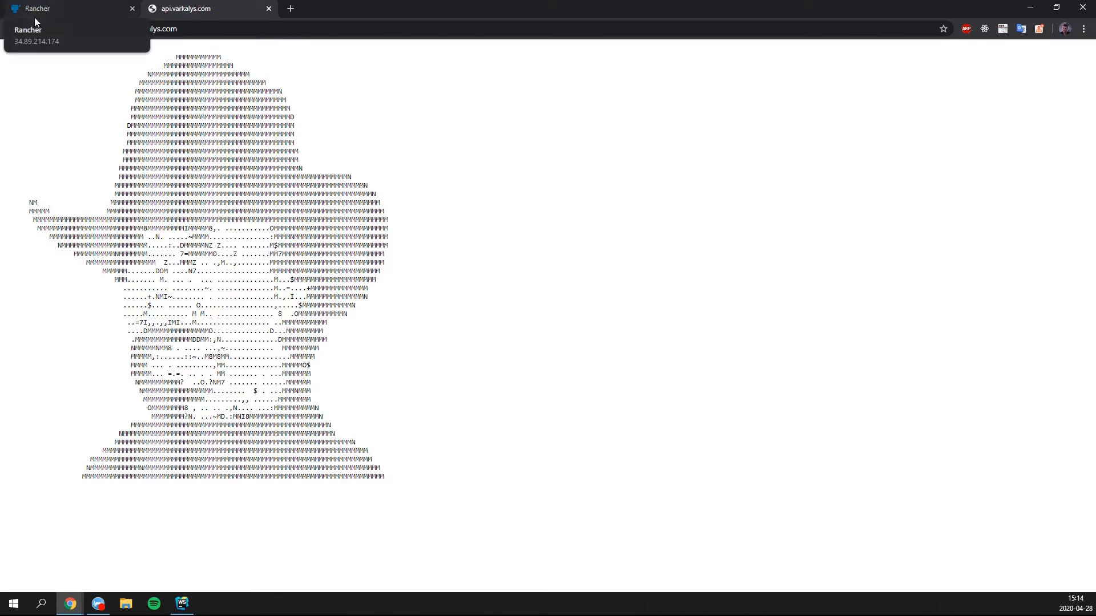
left_click(67, 7)
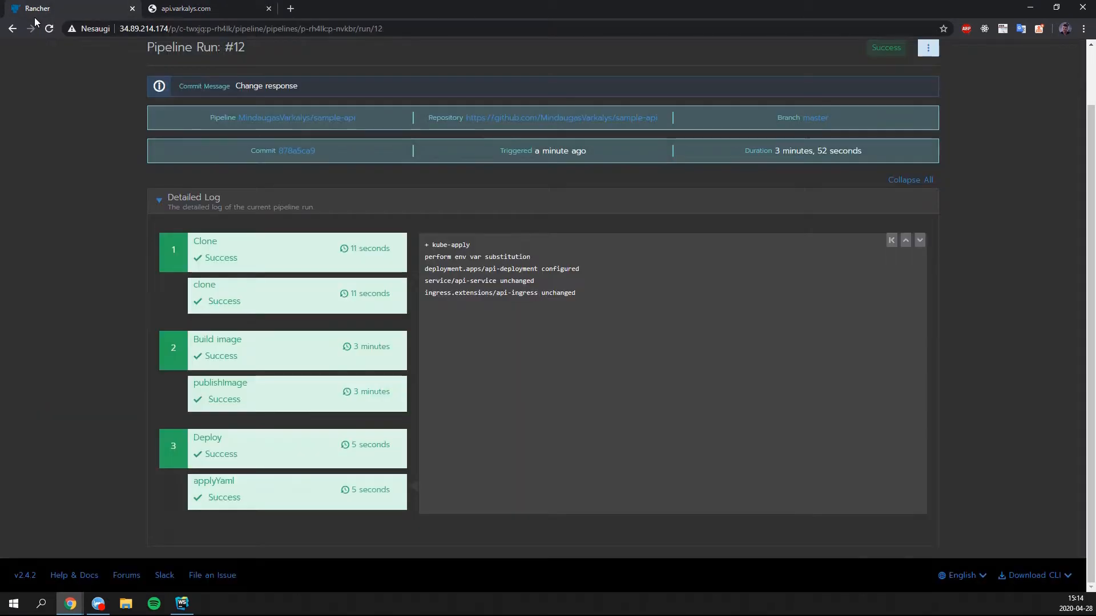